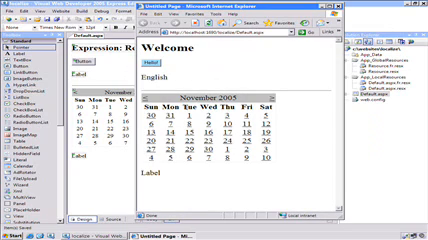
# Show Default.aspx in Source view and scroll to the Language1 drop-down's language entries.
pyautogui.click(218, 20)
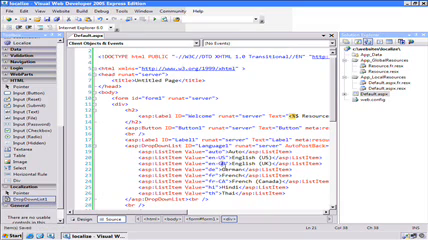
pyautogui.scroll(-3)
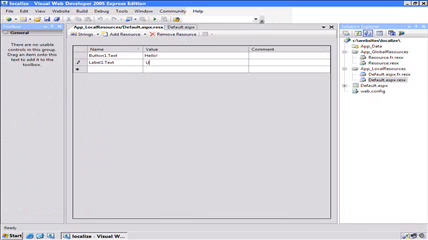
# Enter 'Use this language' as the Label1.Text value in Default.aspx.resx.
pyautogui.write('Use this language')
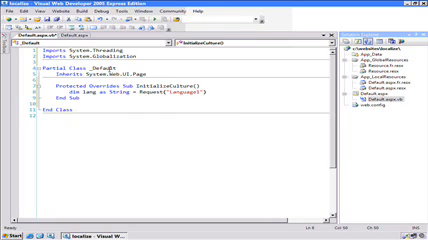
# Finish declaring lang from Request("Language1") and begin an If statement on lang.
pyautogui.write('languag')
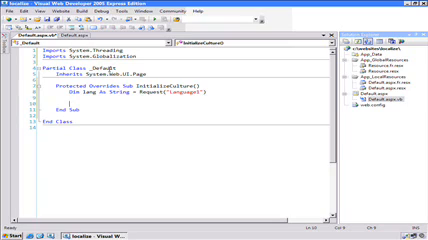
pyautogui.write('If lang')
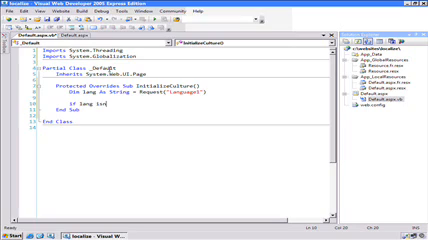
# Complete the If lang IsNot Nothing Or lang <> check, setting CurrentUICulture and CurrentCulture from lang.
pyautogui.write('isnot nothing or')
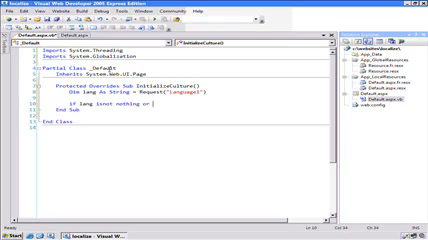
pyautogui.write('lang <>')
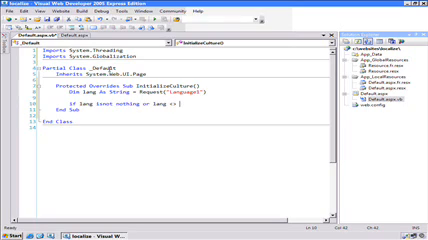
pyautogui.write('Then')
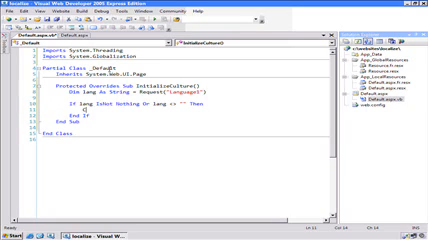
pyautogui.write('Thrdg')
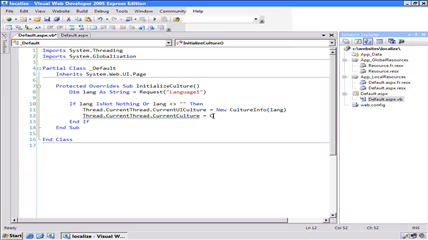
pyautogui.write('C')
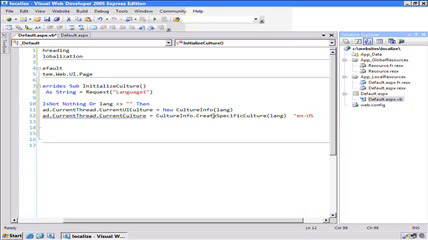
pyautogui.write('fr')
pyautogui.write('dim money as Decimal =')
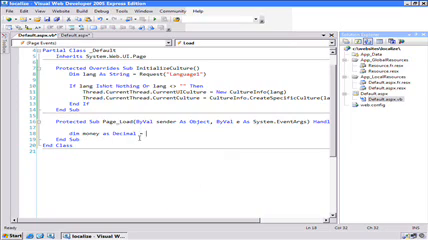
# In Page_Load, declare money As Decimal = 65545.42 and begin currencyLabel1.Text =.
pyautogui.write('65545.42')
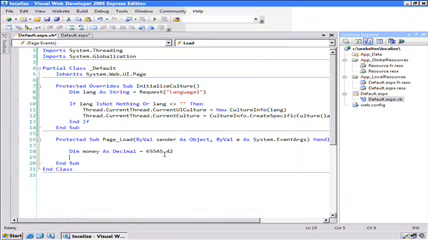
pyautogui.write('curren')
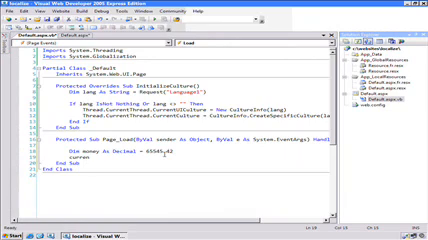
pyautogui.write('cyLabel1.Text =')
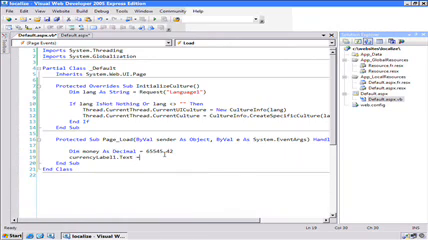